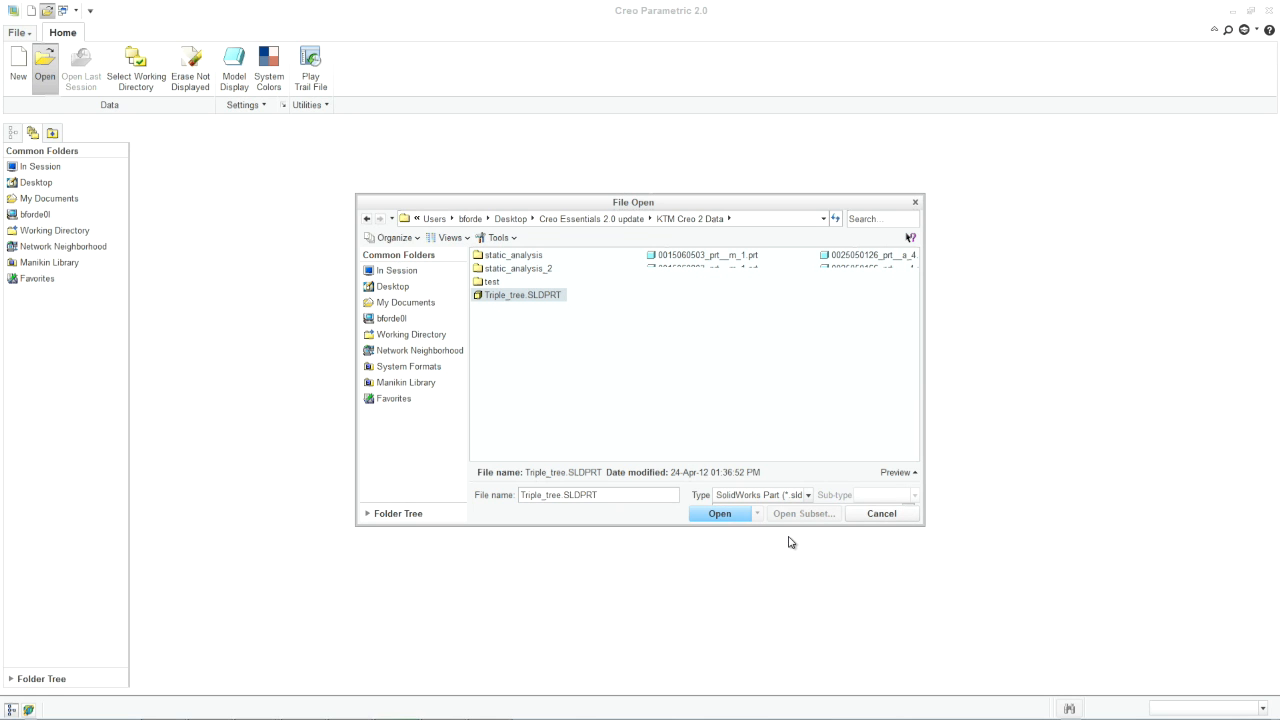
Import Triple_tree.SLDPRT as a new Creo model and display it
left_click(720, 512)
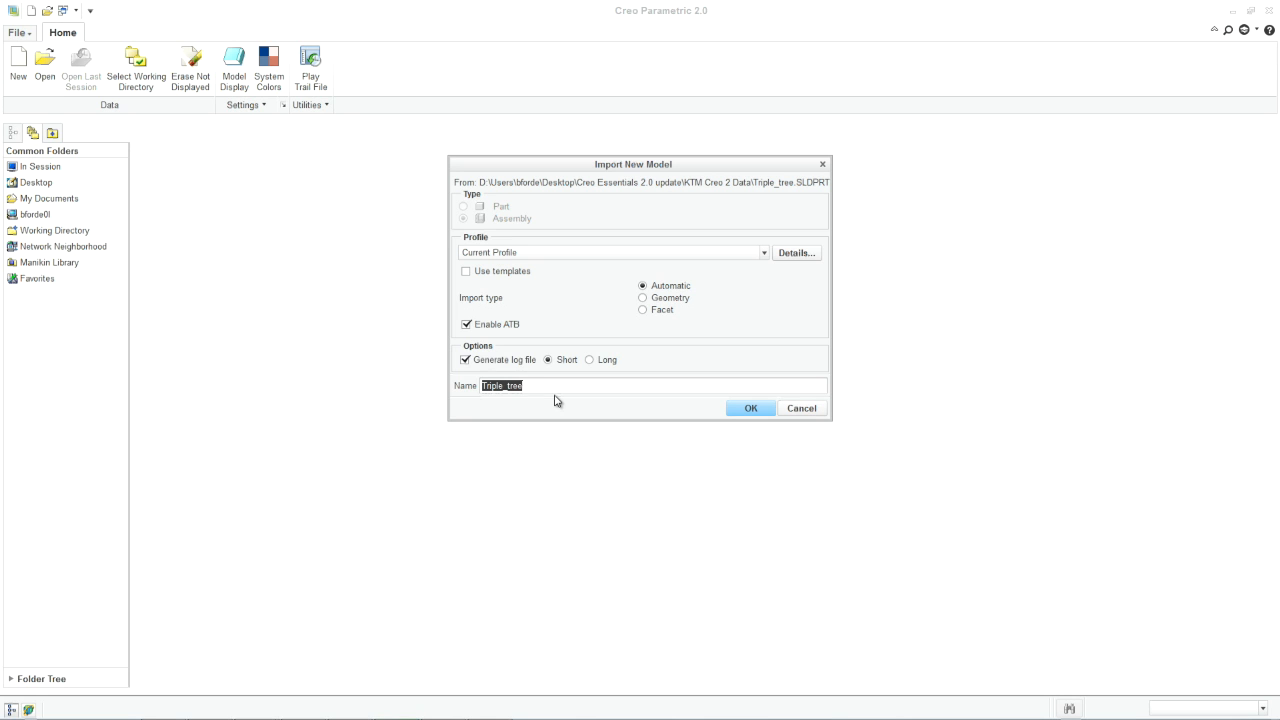
left_click(752, 408)
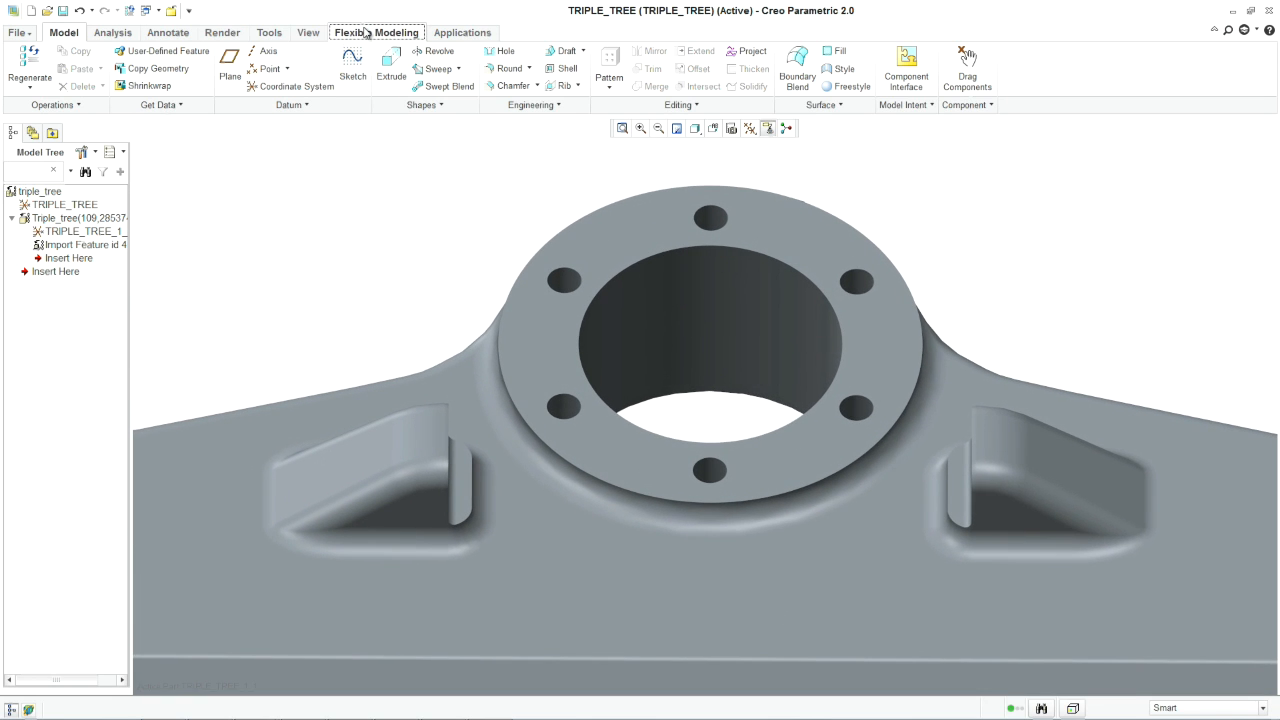
Recognize the left and right pocket outer faces as symmetric via Flexible Modeling Symmetry Recognition
left_click(384, 32)
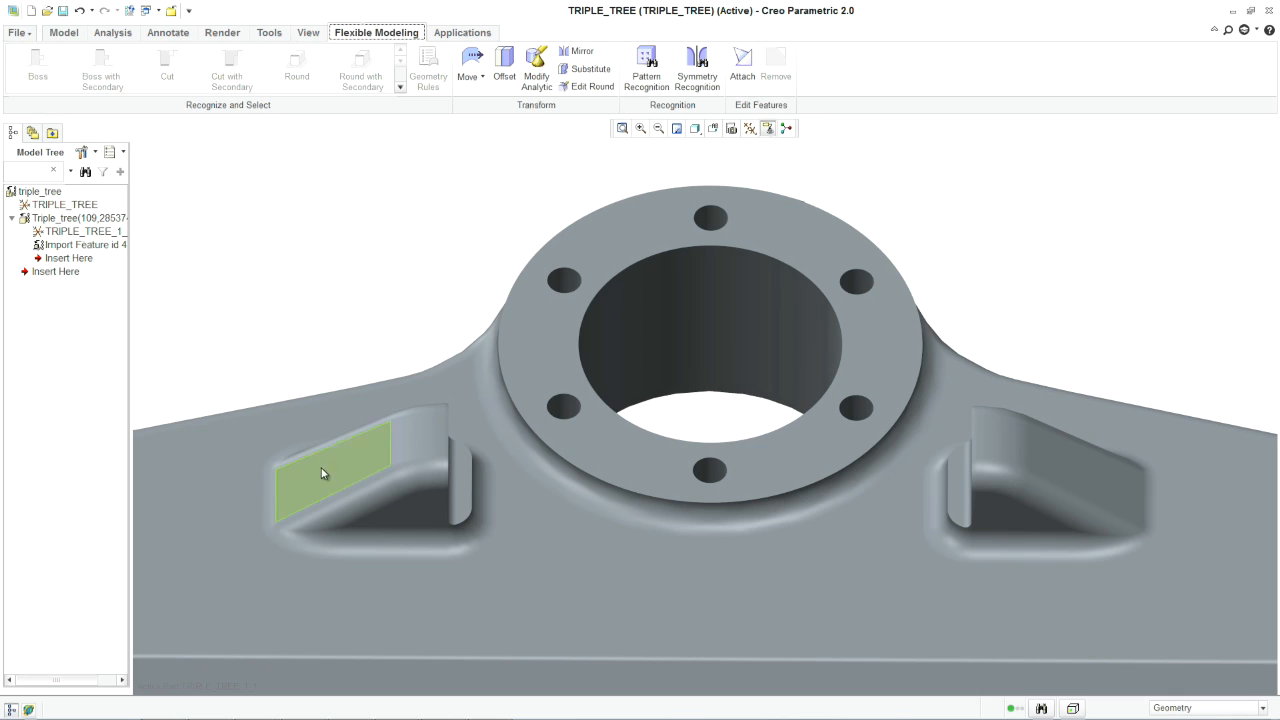
left_click(324, 476)
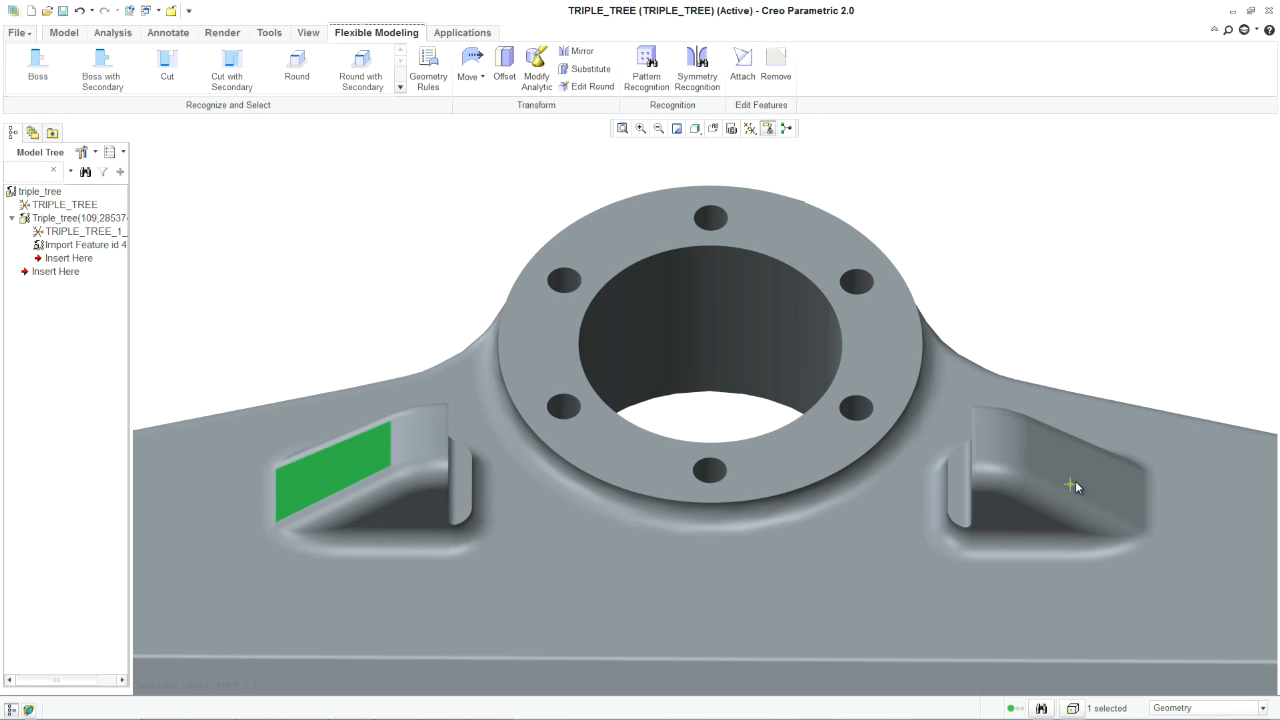
left_click(1076, 488)
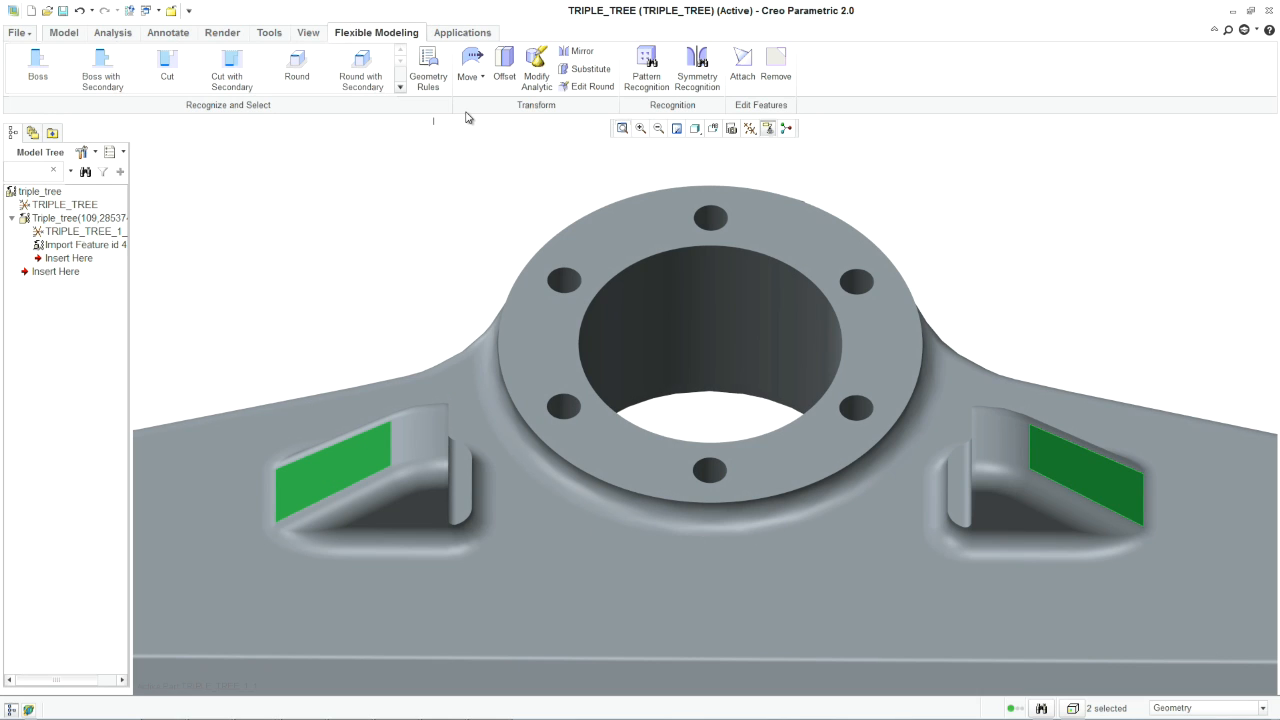
left_click(696, 64)
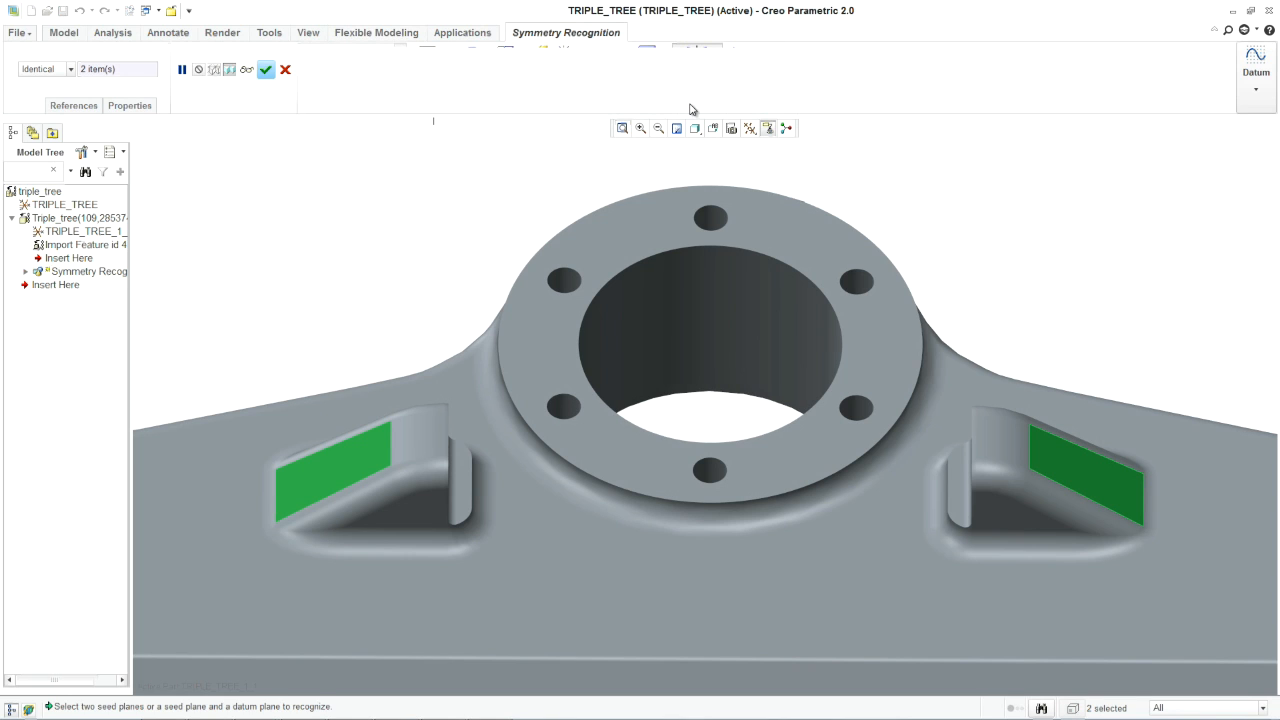
mouse_move(264, 72)
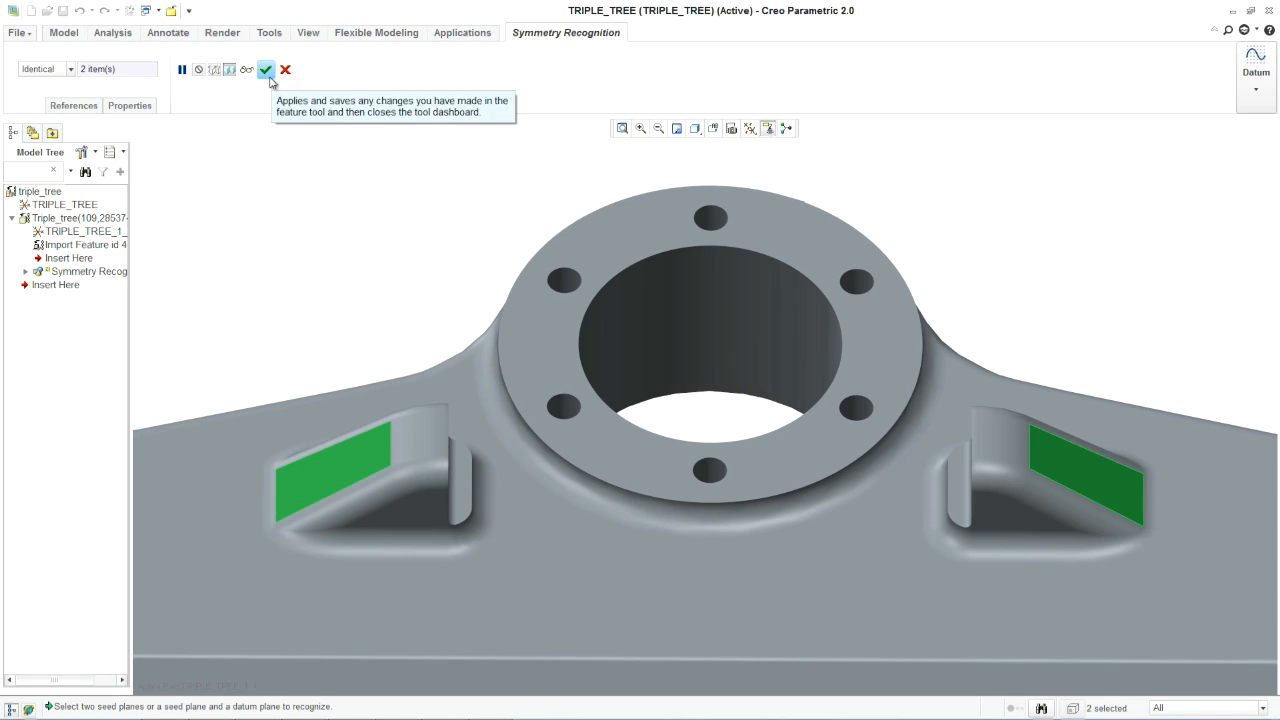
left_click(264, 72)
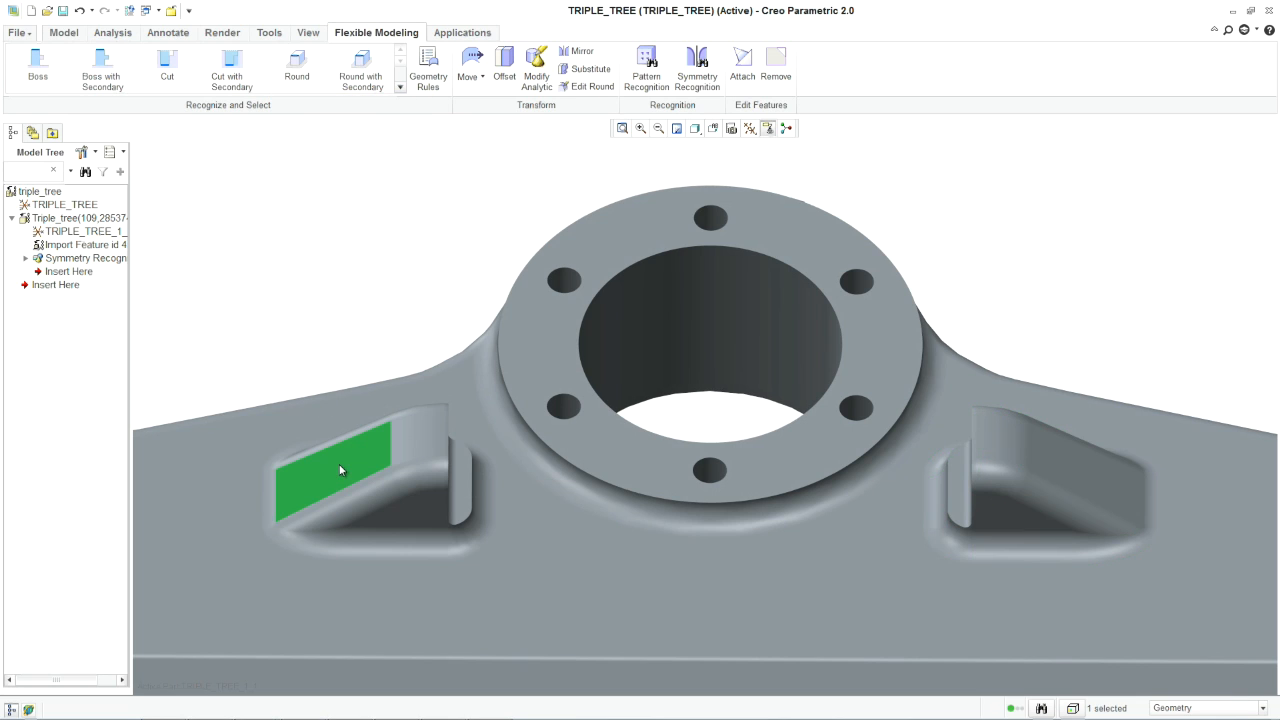
mouse_move(100, 68)
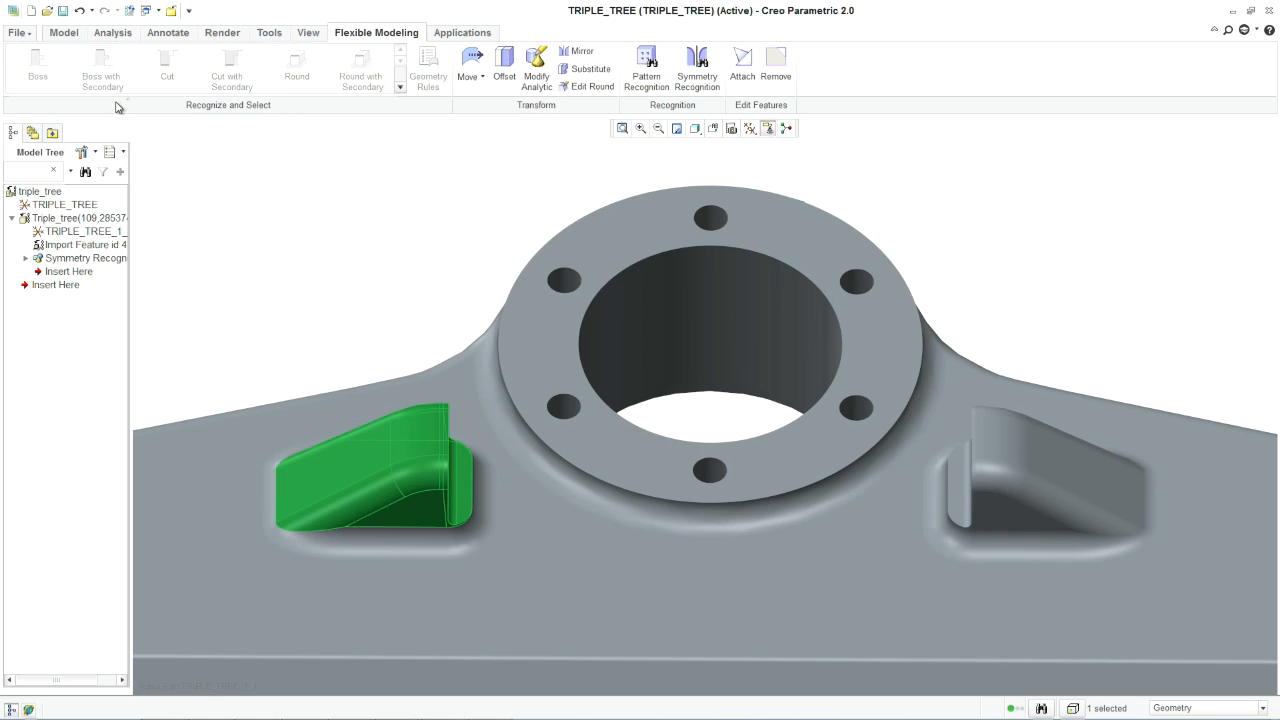
mouse_move(448, 150)
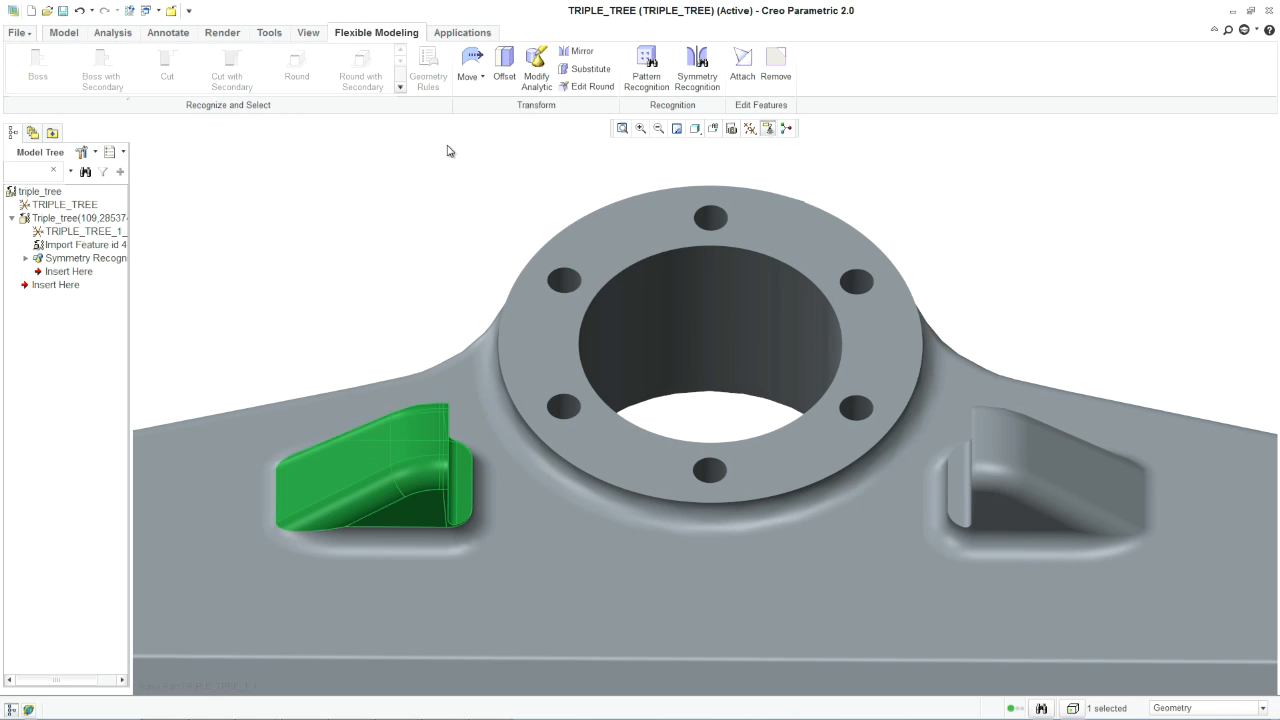
Move the left pocket freely and propagate the shift to the right pocket through the symmetry
left_click(464, 62)
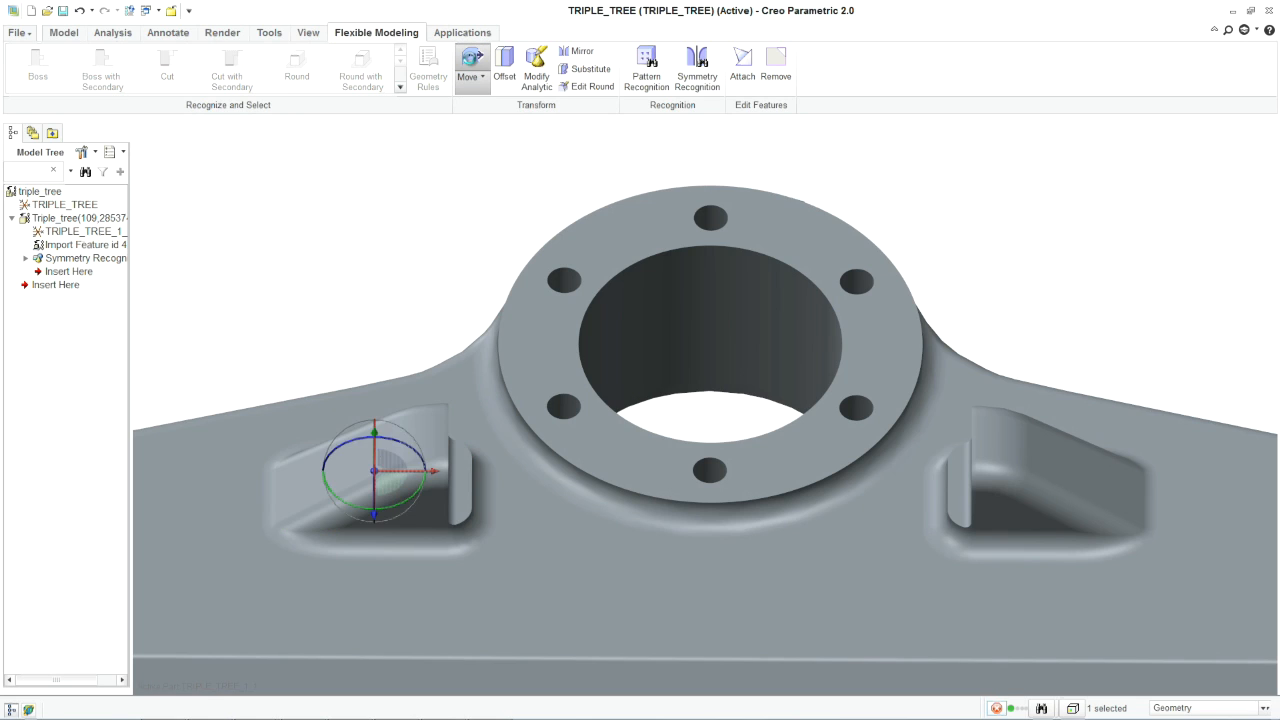
left_click(464, 60)
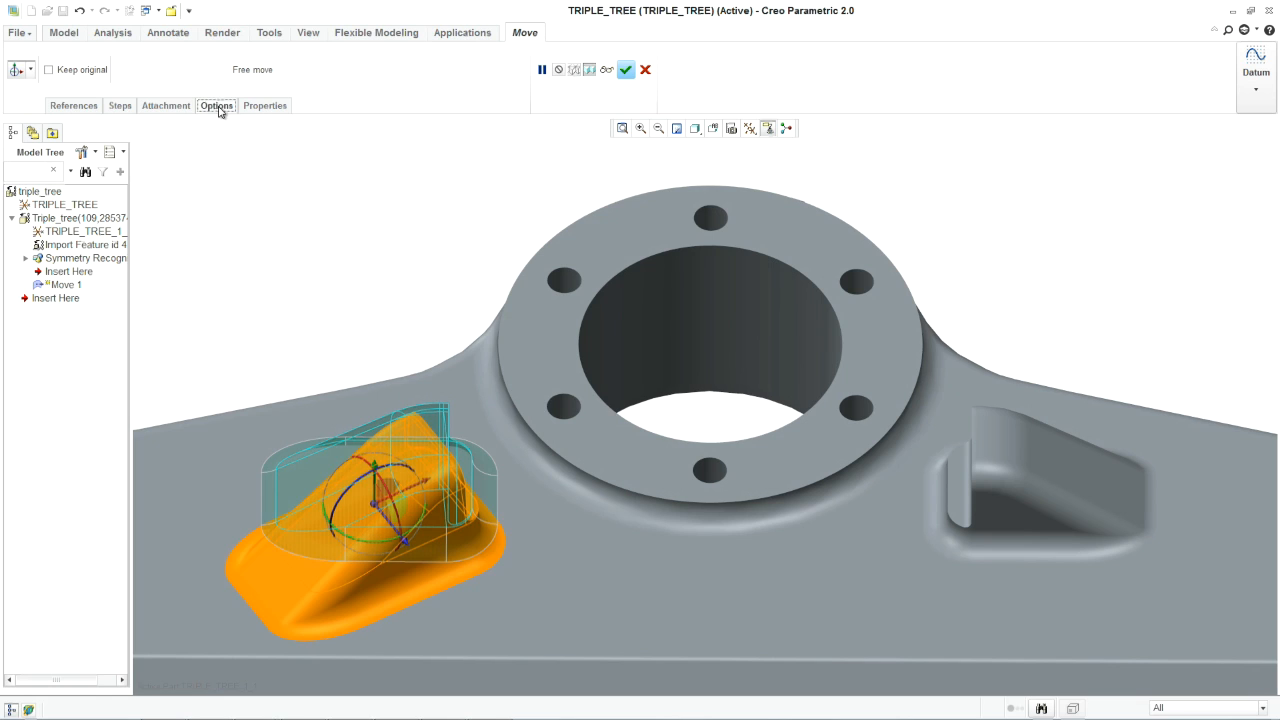
left_click(216, 104)
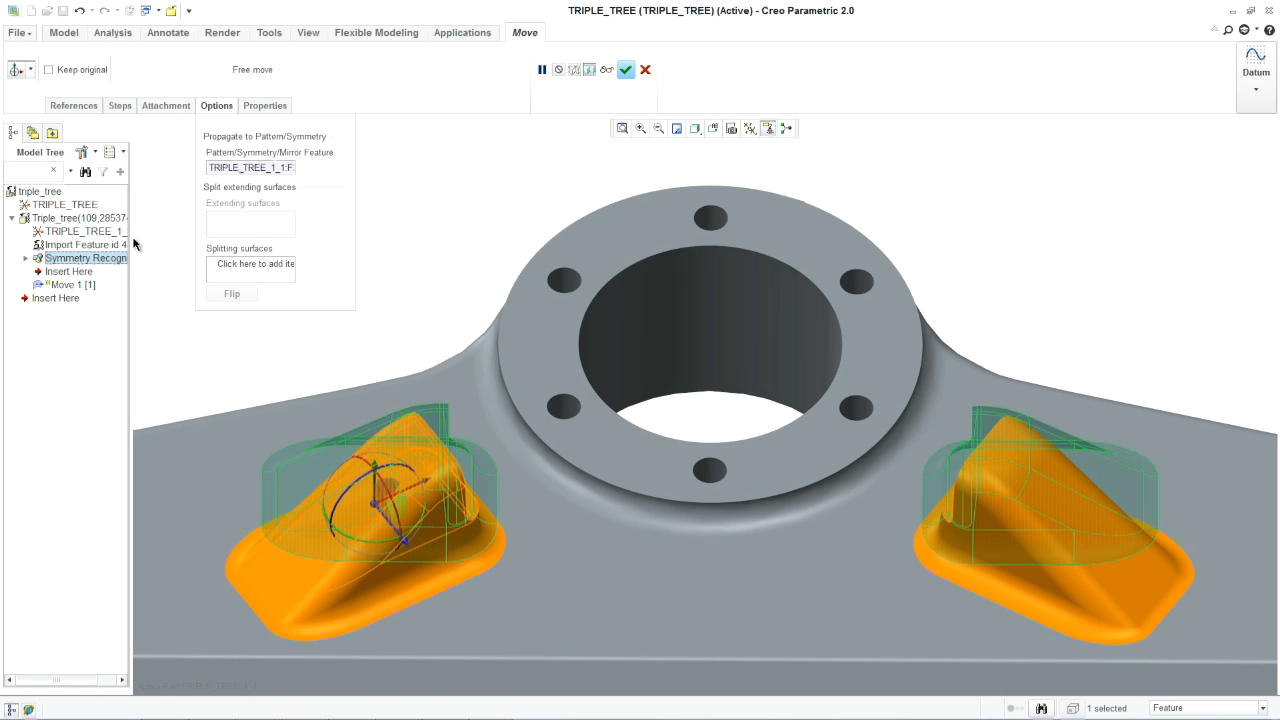
left_click(634, 68)
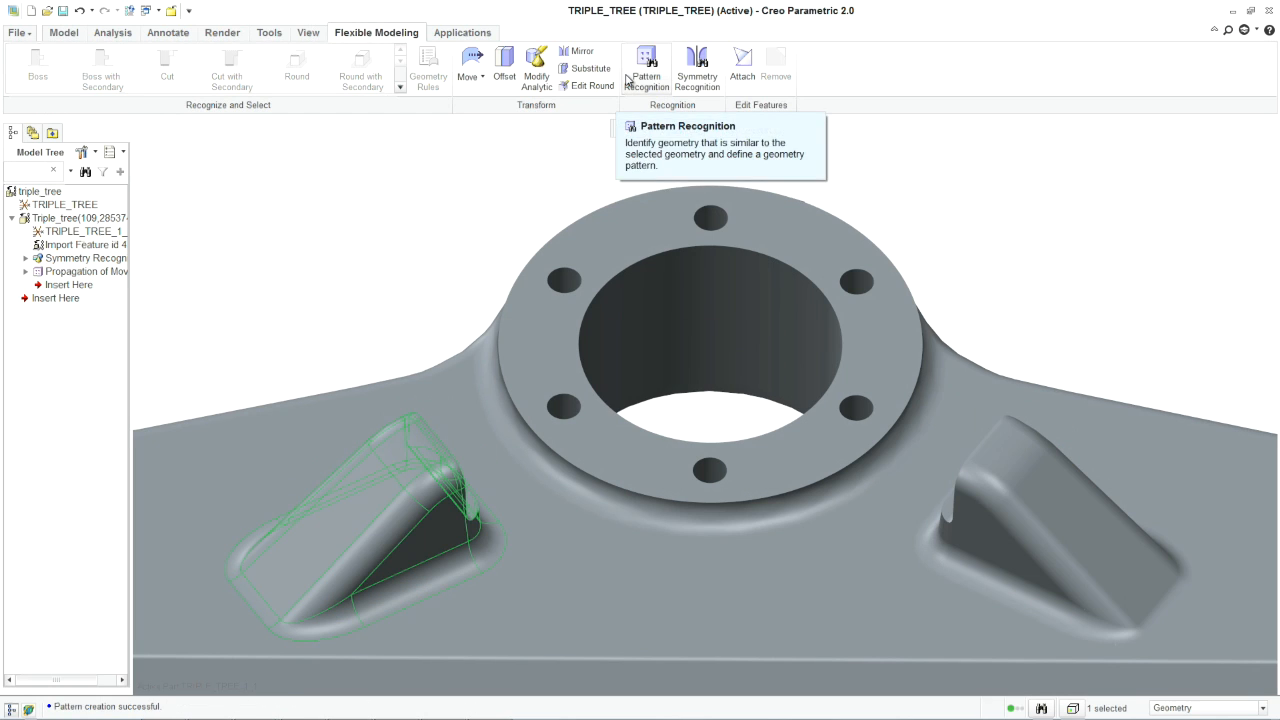
Recognize the flange bolt holes as an editable pattern and set it to five holes
left_click(644, 60)
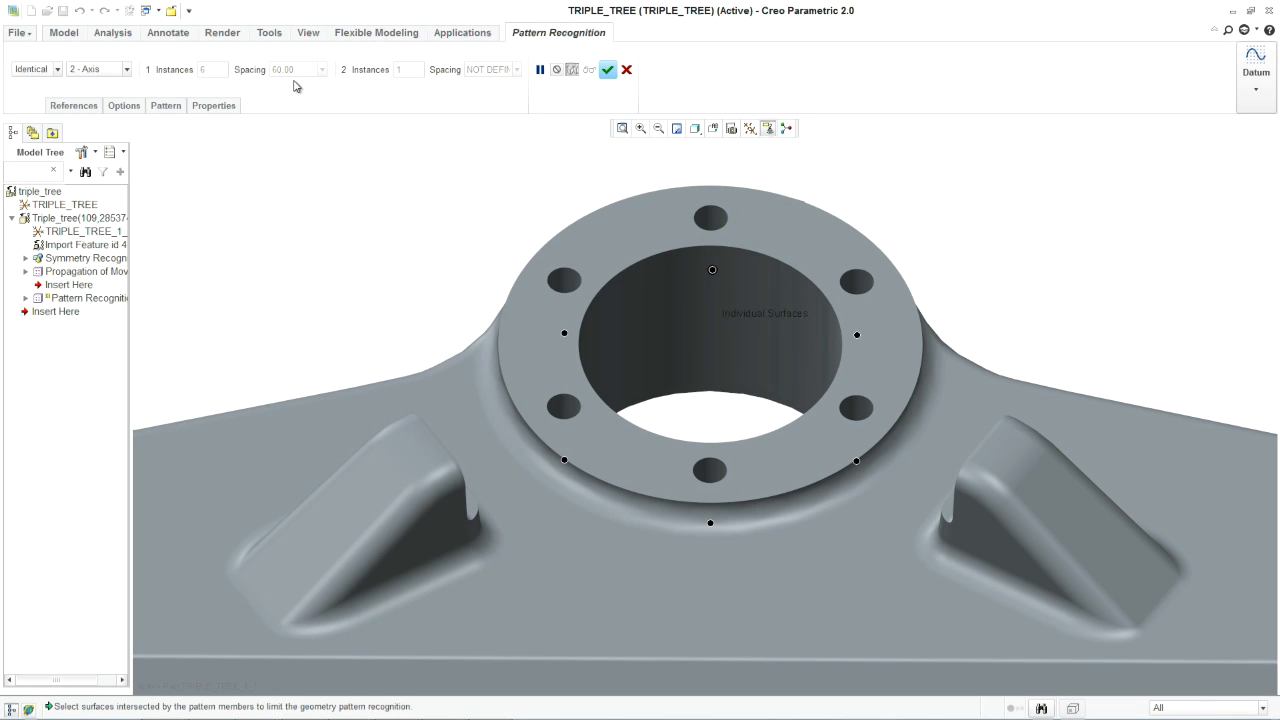
left_click(124, 104)
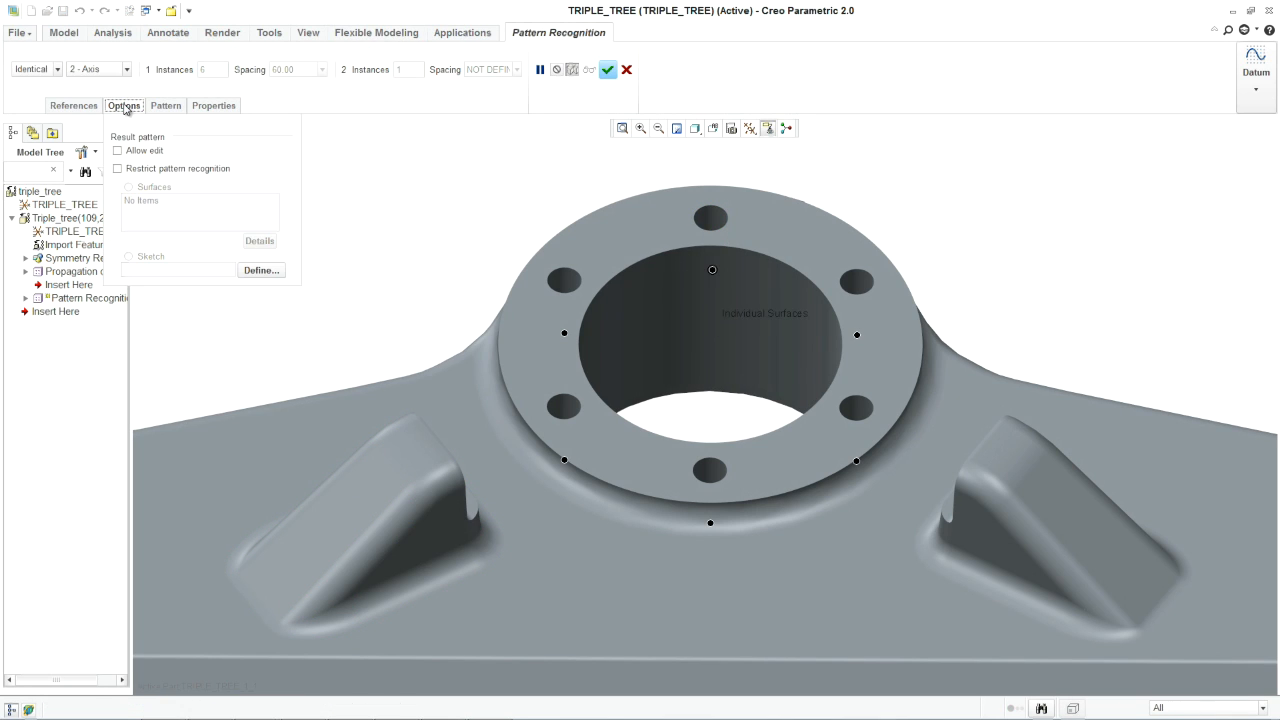
left_click(120, 150)
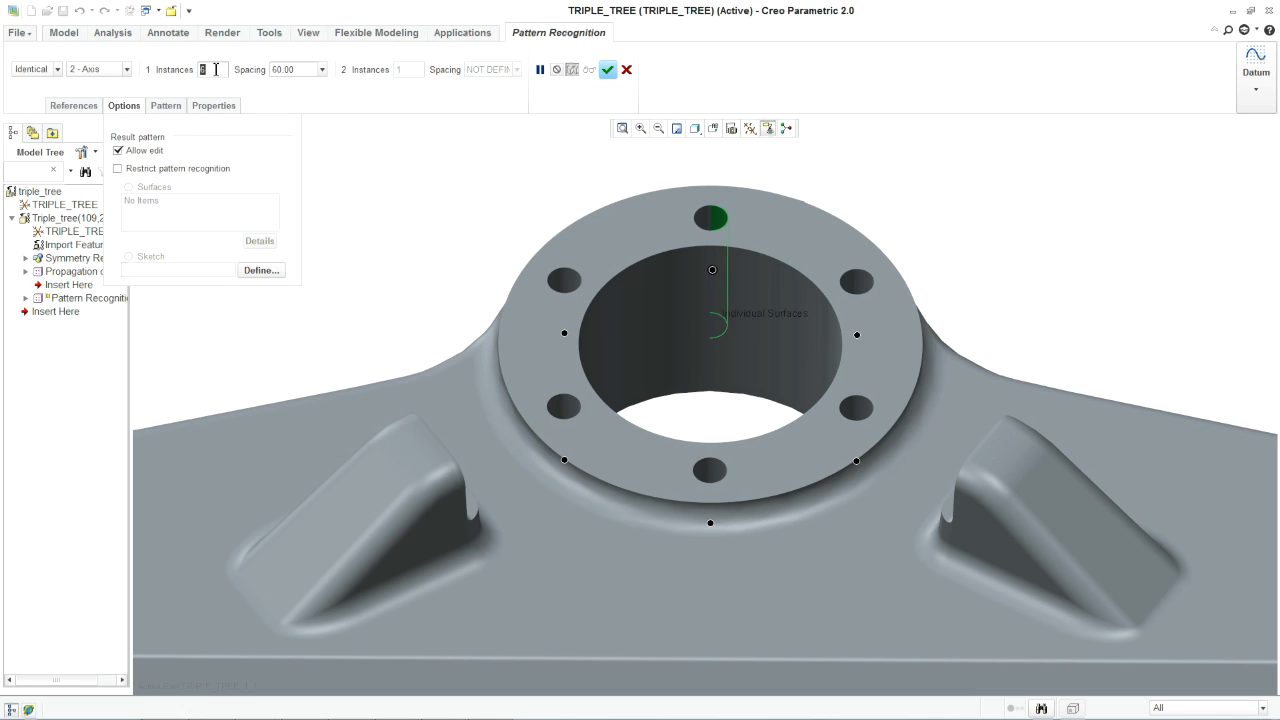
left_click(616, 70)
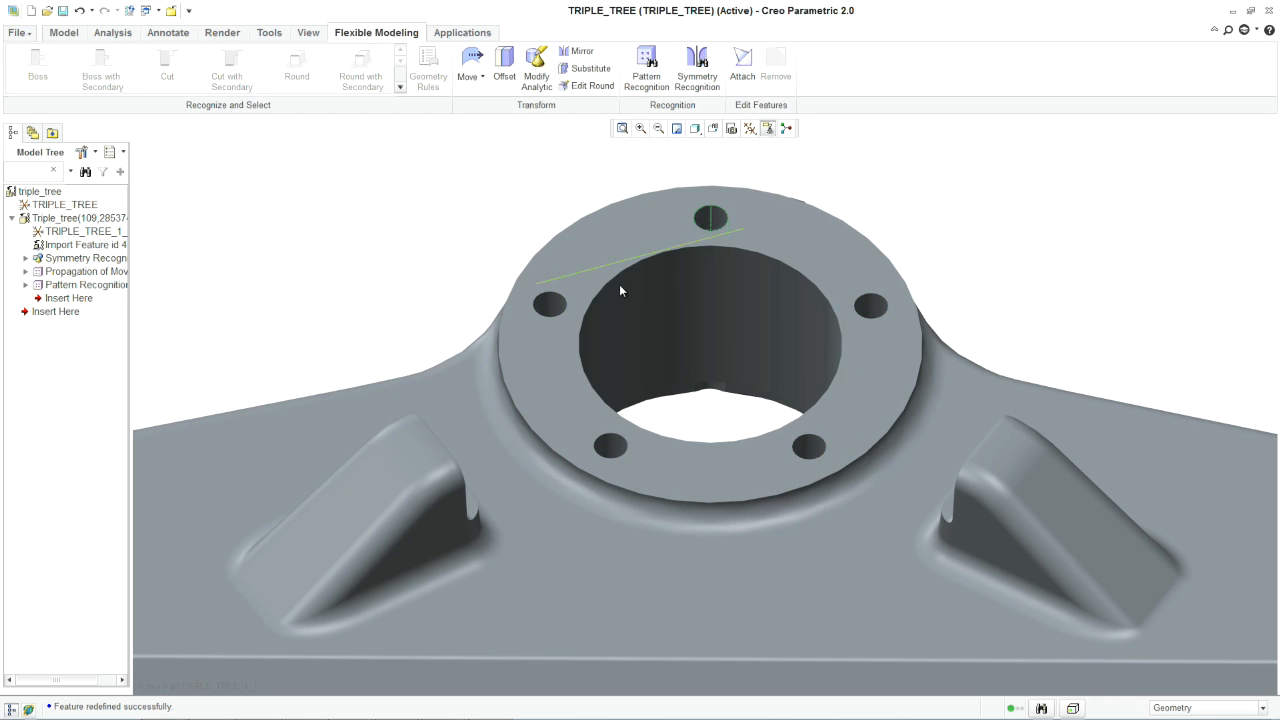
Enlarge the central bore's radius with Modify Analytic by dragging its radius handle
left_click(640, 320)
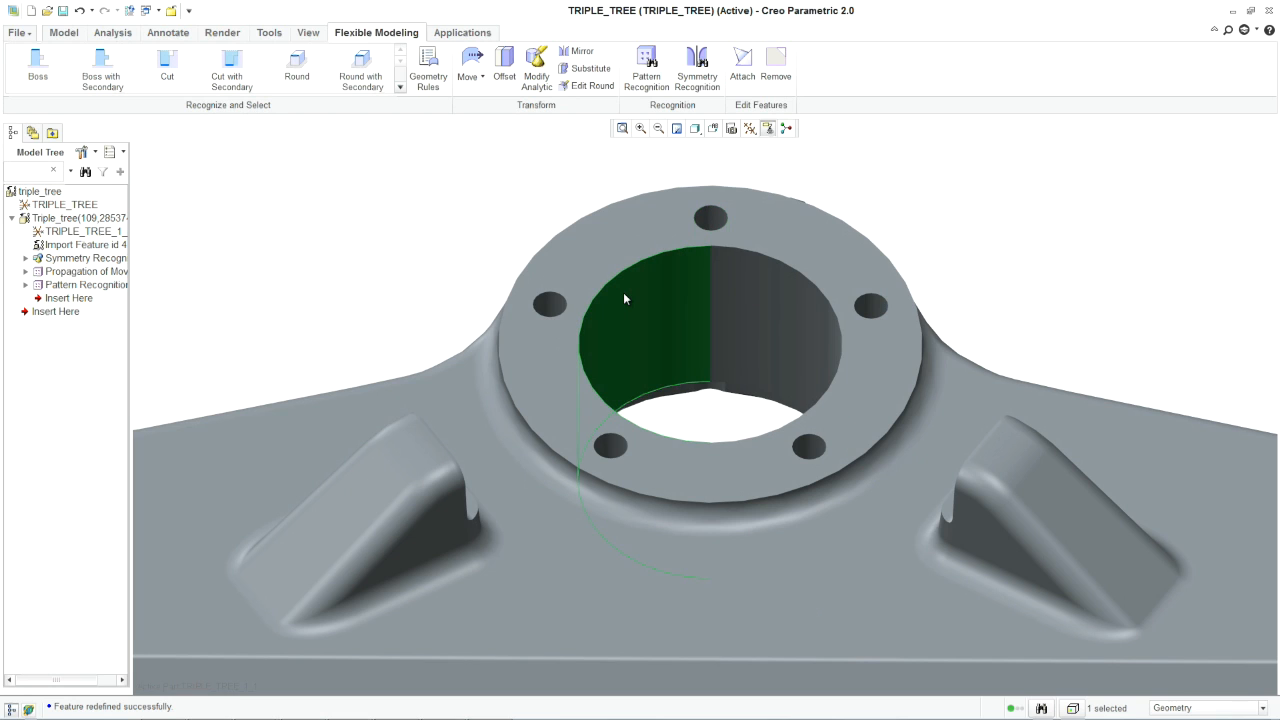
mouse_move(532, 68)
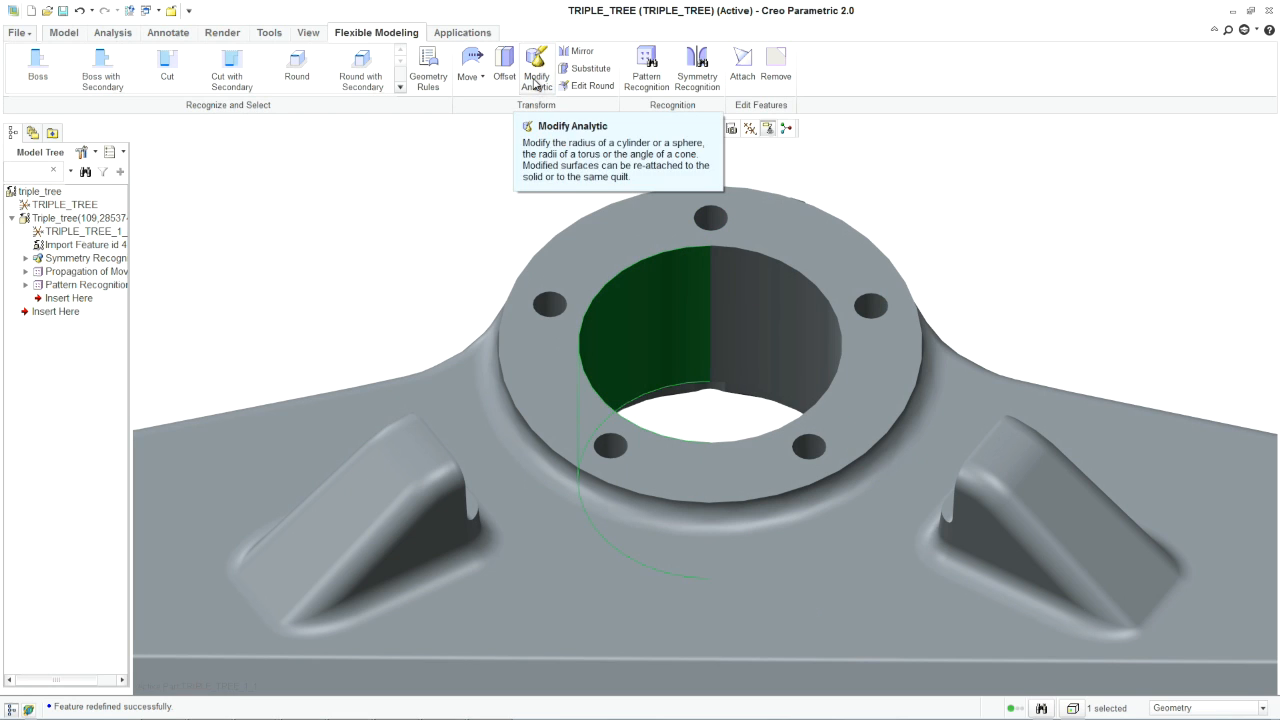
left_click(534, 60)
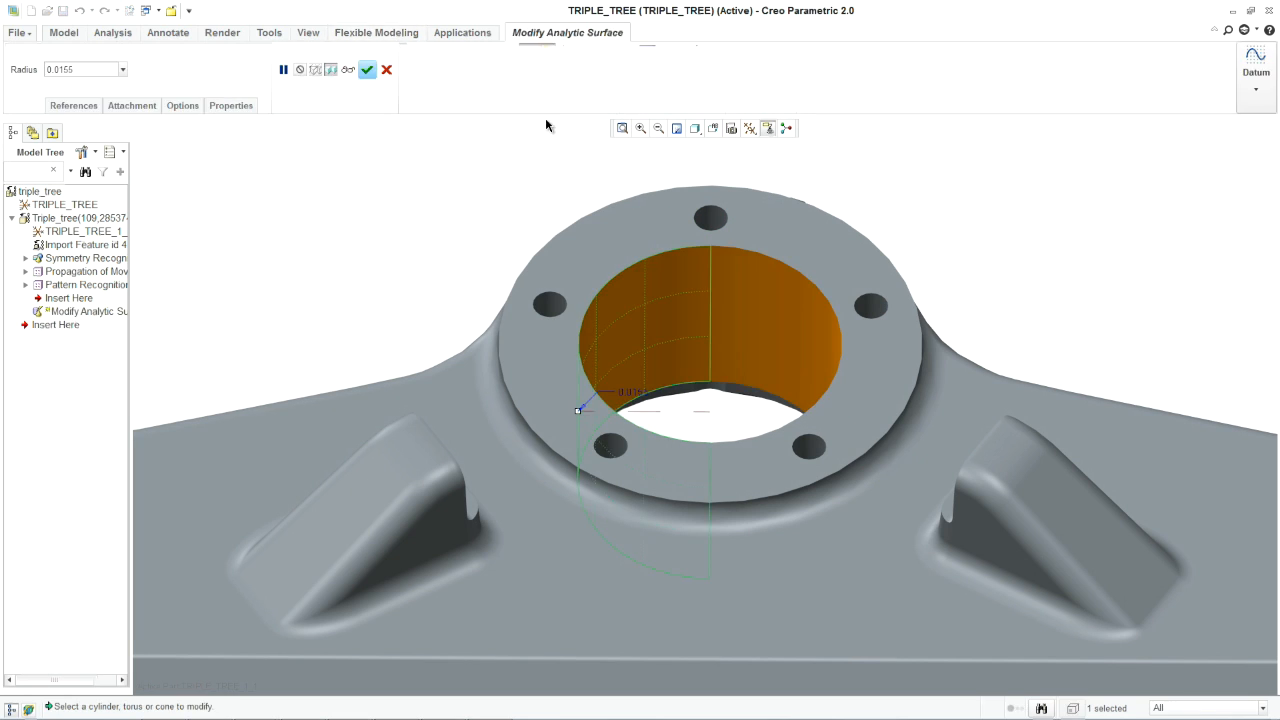
left_click_drag(578, 410, 660, 412)
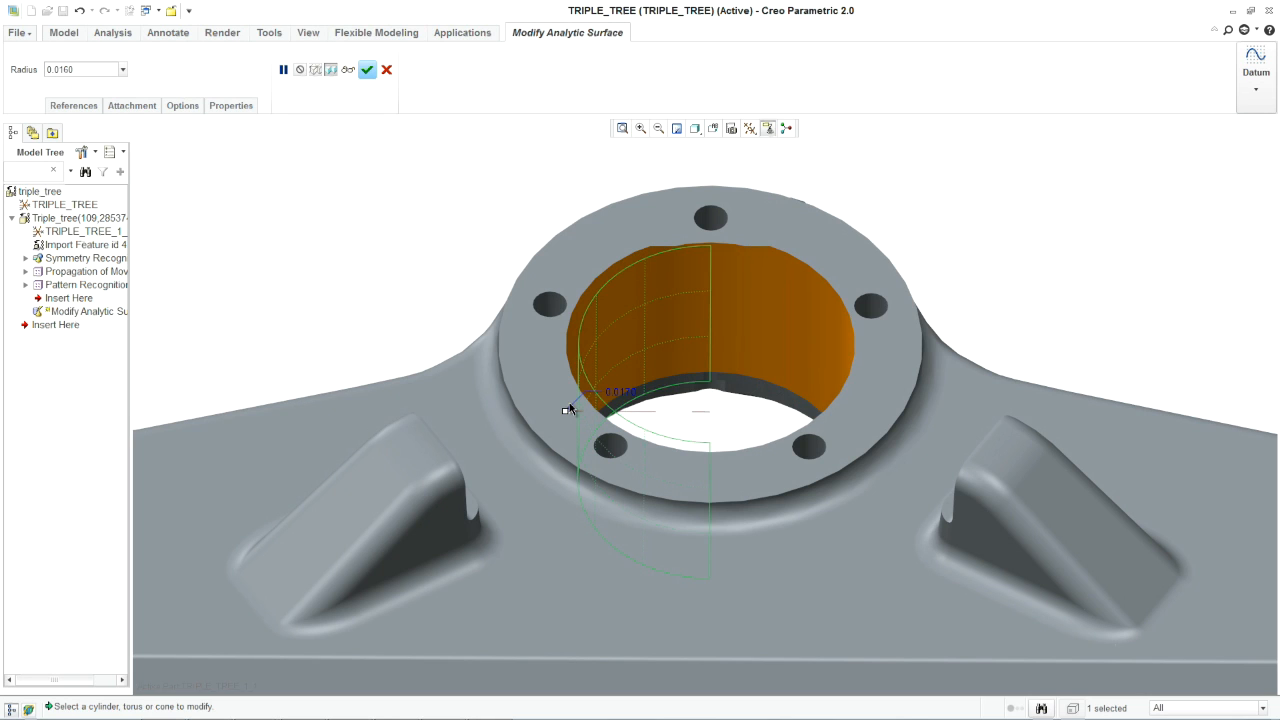
left_click(372, 68)
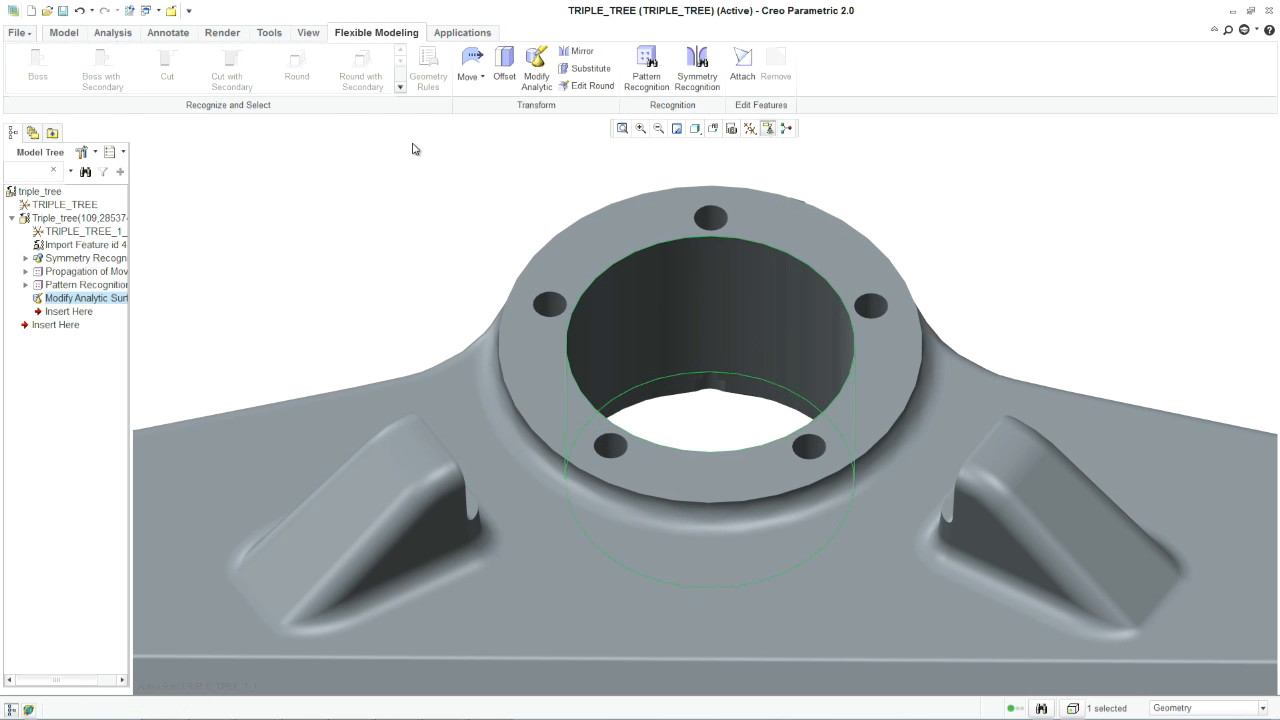